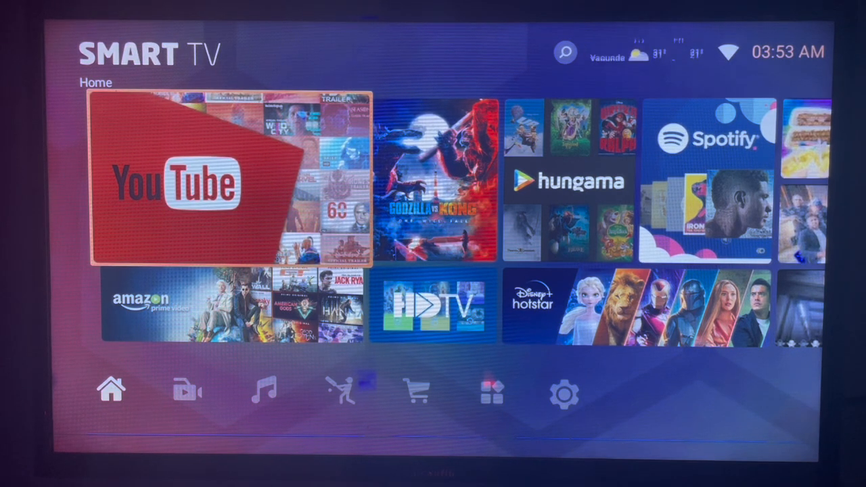
Visit the Music, Recommend and Installed tabs, finishing on Recommend.
key(Down)
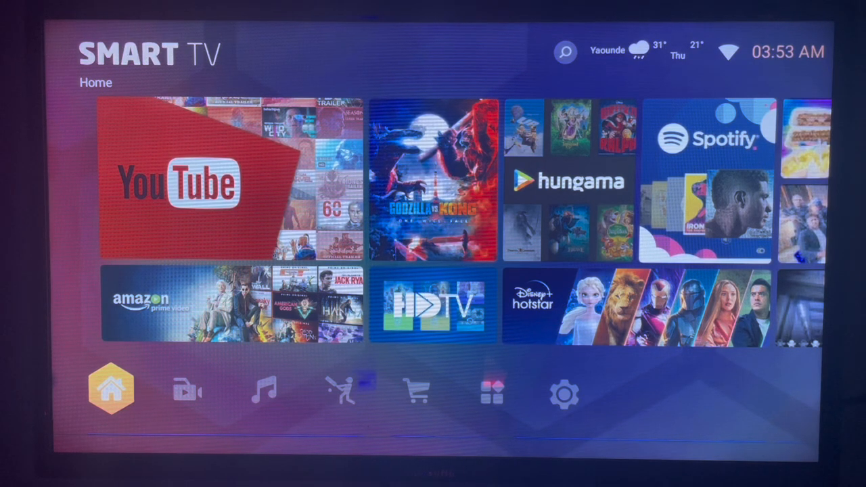
click(263, 390)
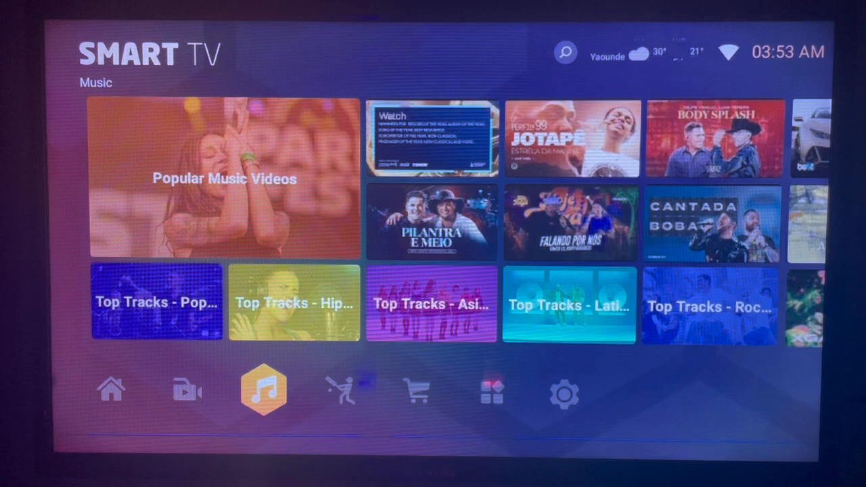
click(417, 390)
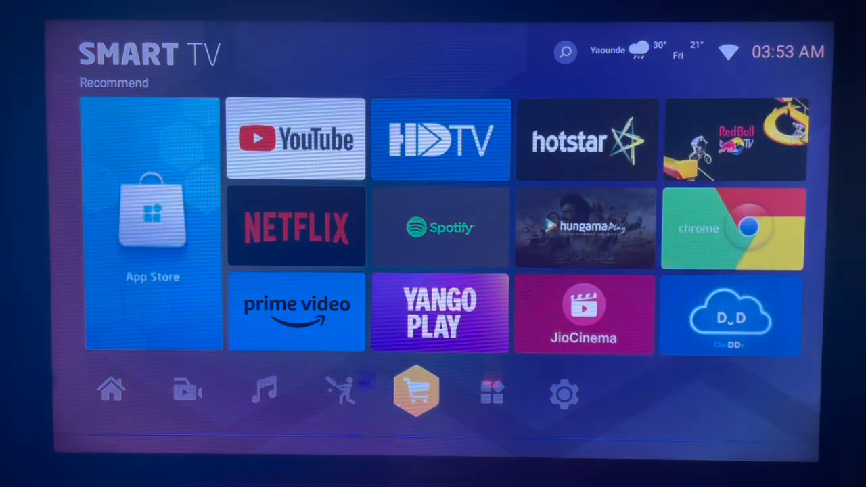
click(493, 392)
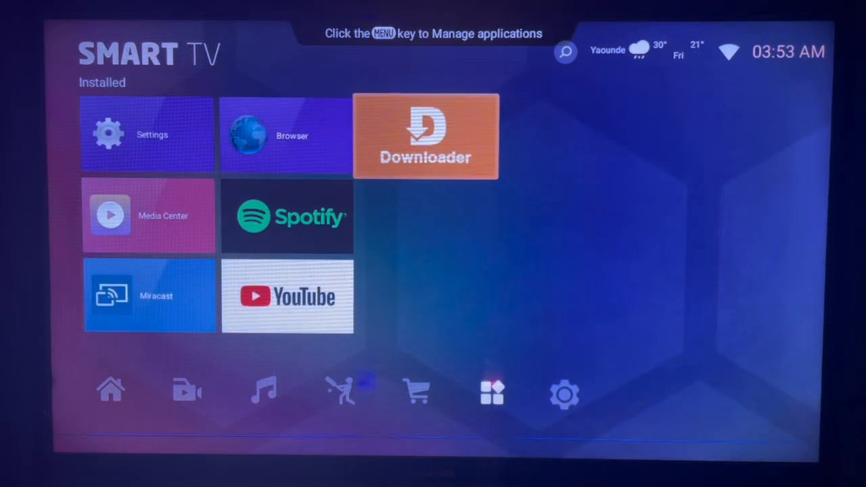
click(416, 391)
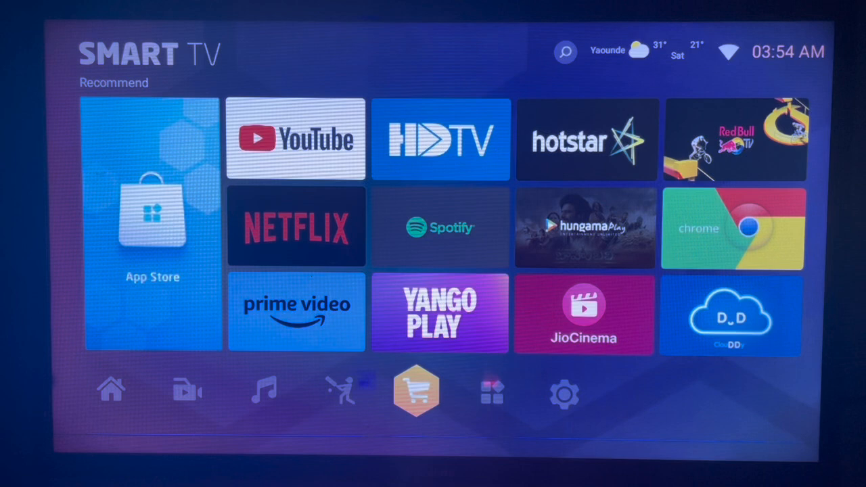
Launch Downloader from the launcher.
click(492, 393)
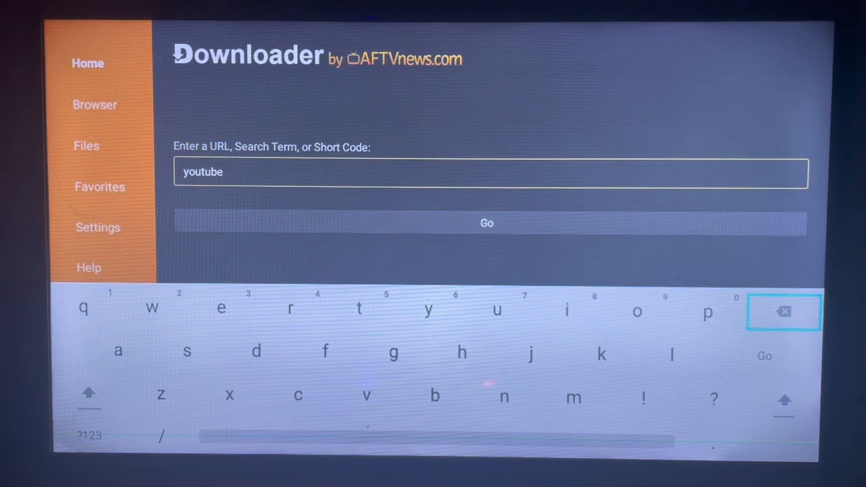
Run the youtube search and scroll to the YouTube - Apps on Google Play result.
click(486, 223)
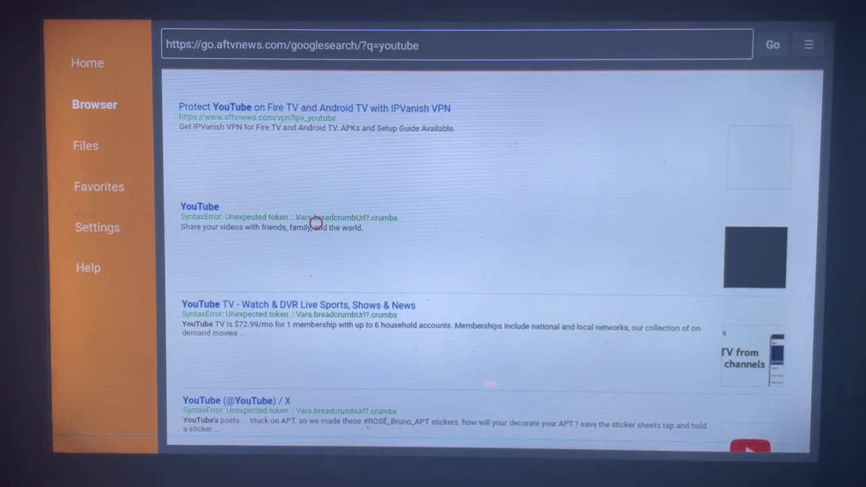
mouse_move(316, 298)
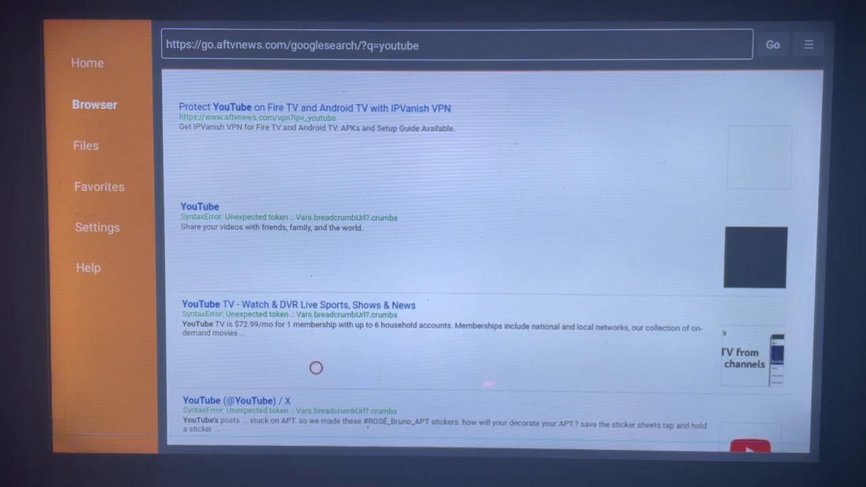
scroll(down, 3)
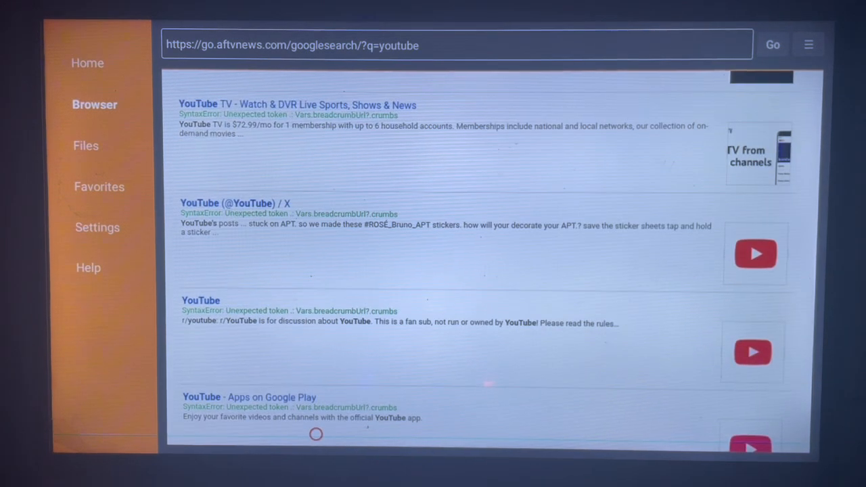
mouse_move(315, 326)
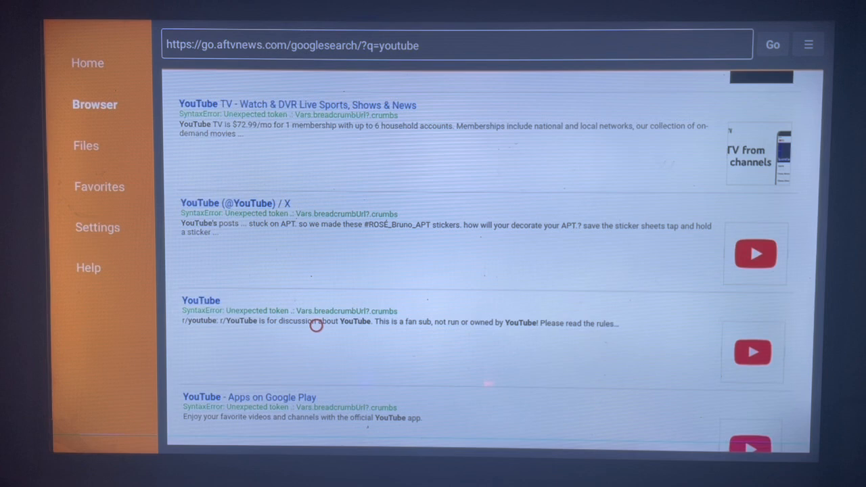
mouse_move(245, 290)
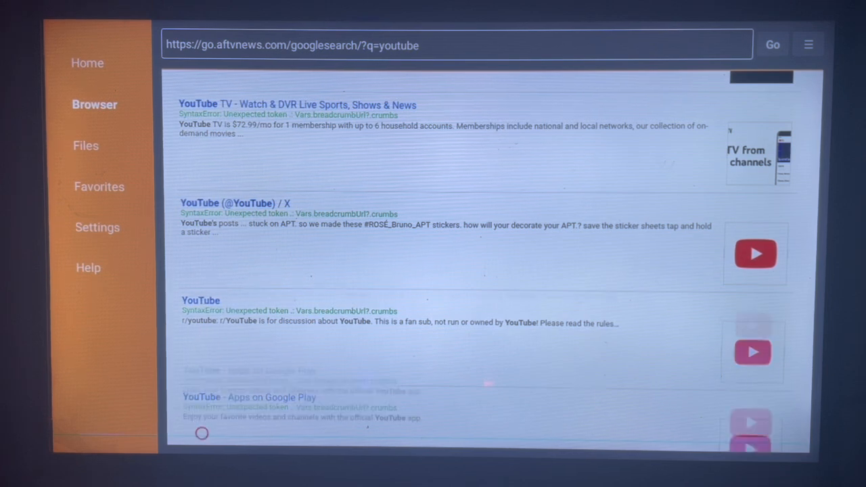
scroll(down, 3)
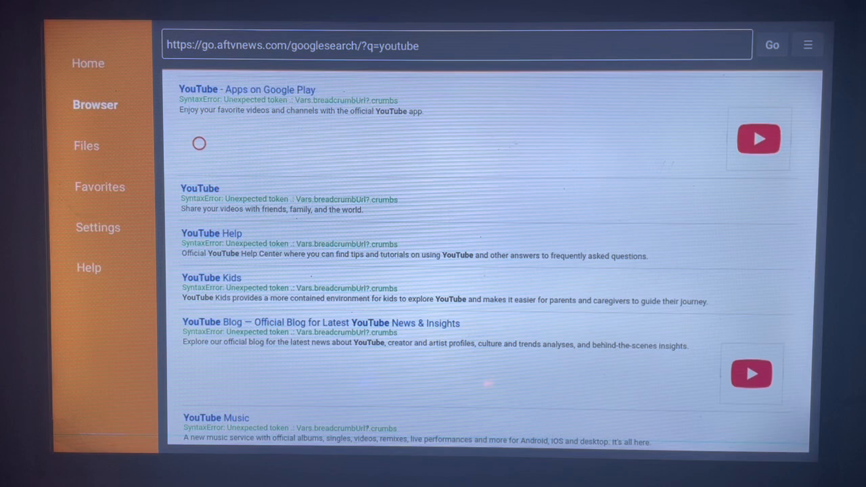
Select the YouTube - Apps on Google Play link to load its play.google.com page.
click(247, 89)
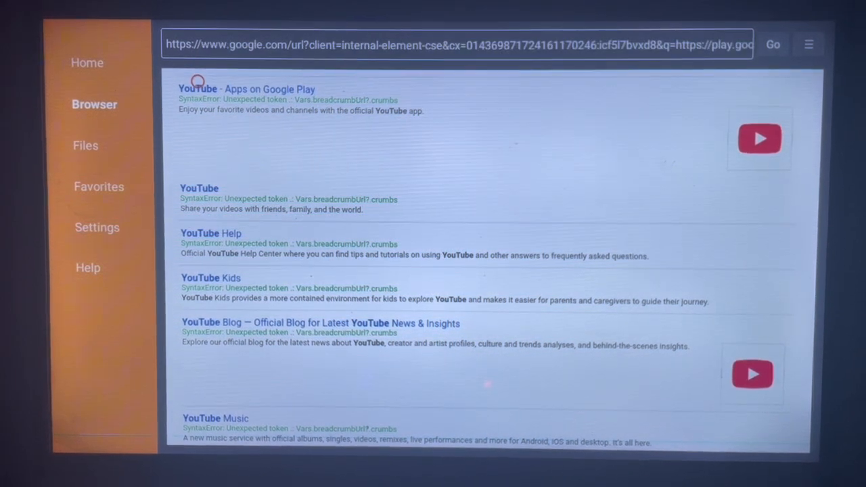
click(246, 89)
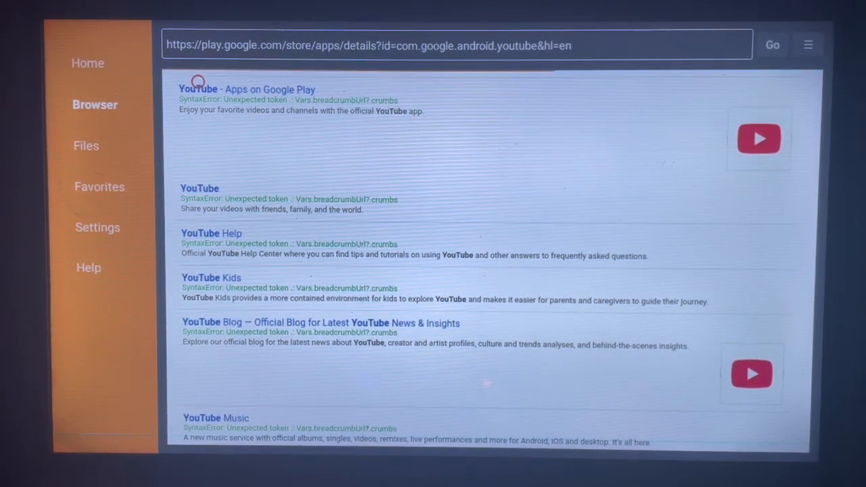
click(198, 88)
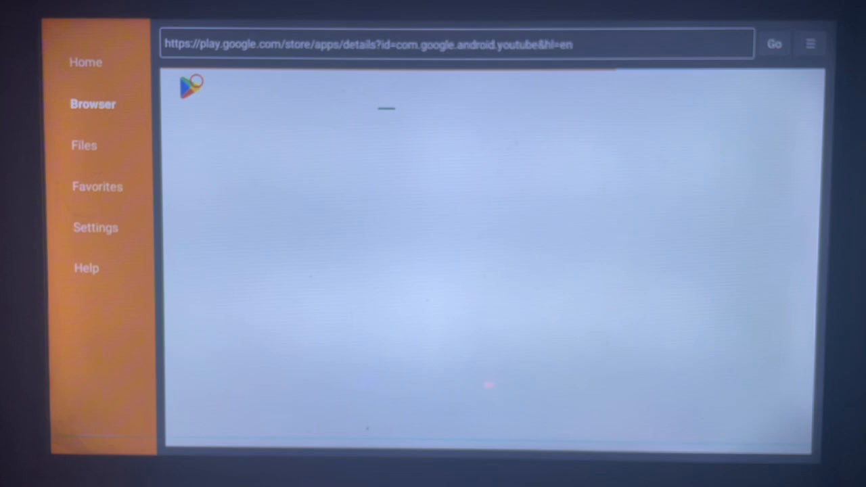